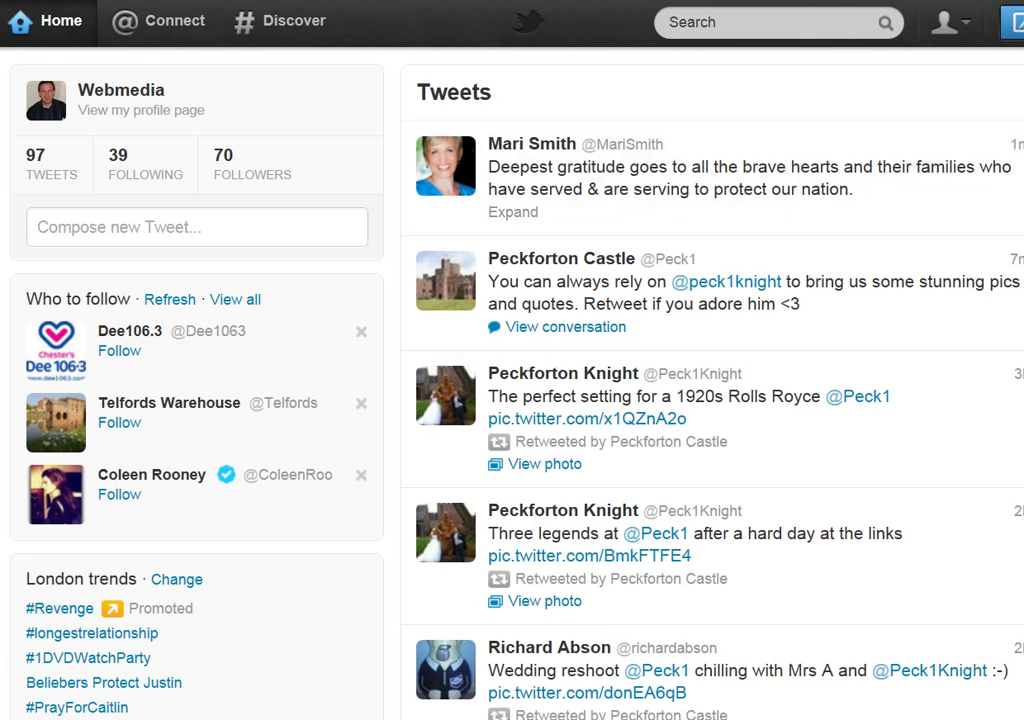
Scroll down the home timeline toward the footer links including Resources
scroll("down", 3)
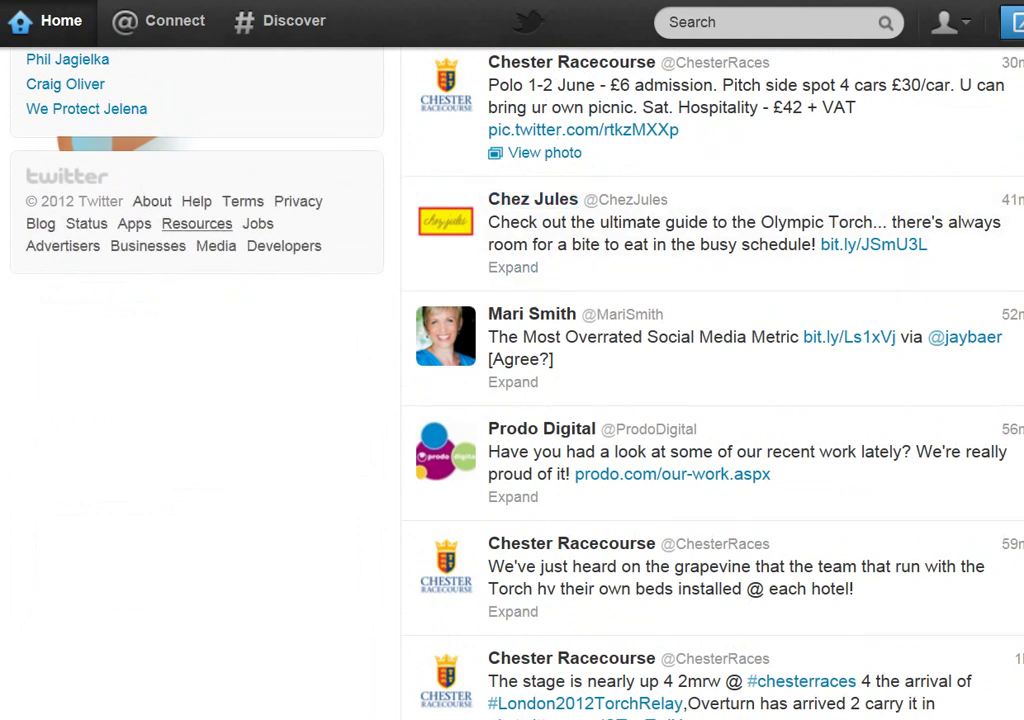
Reach the My Website widget list via Resources and 'See all widgets'
left_click(196, 224)
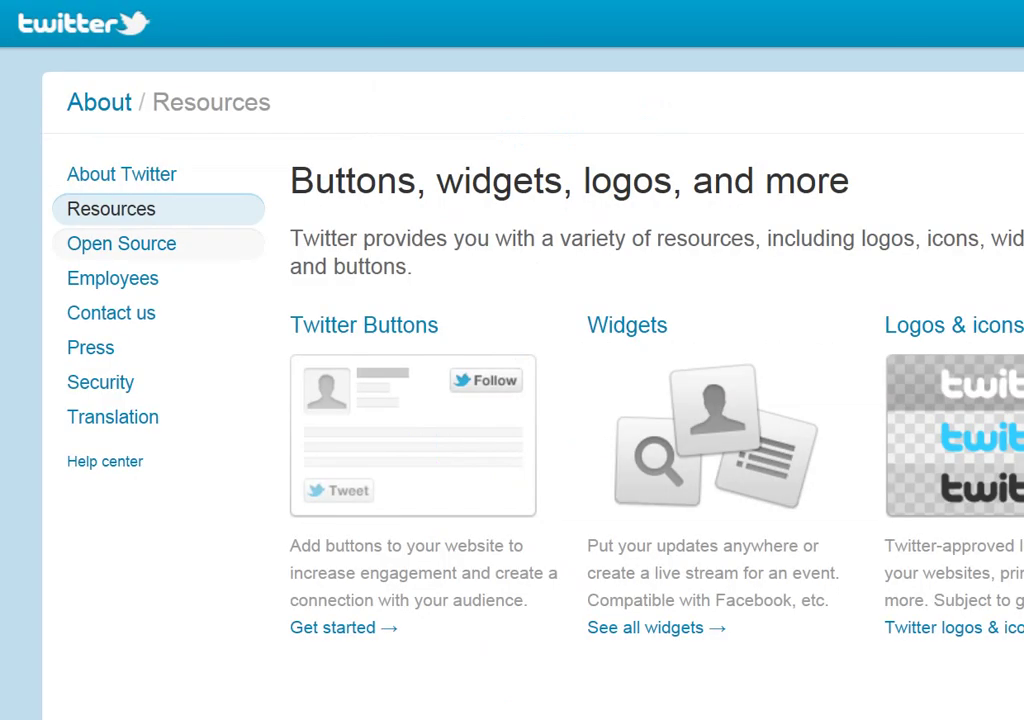
mouse_move(648, 628)
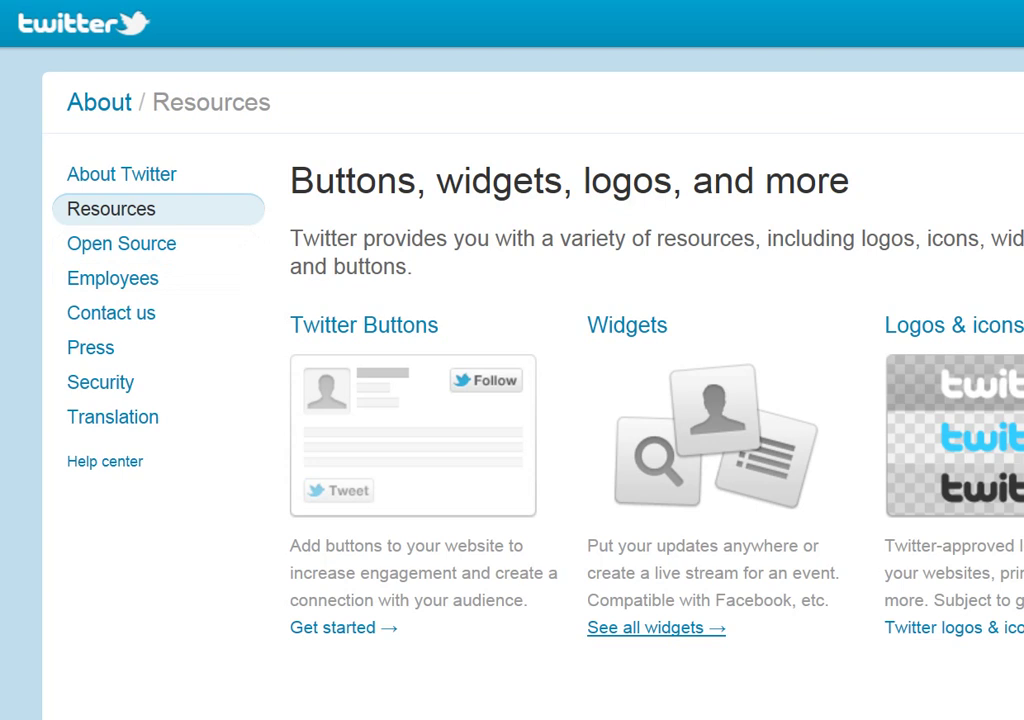
left_click(656, 628)
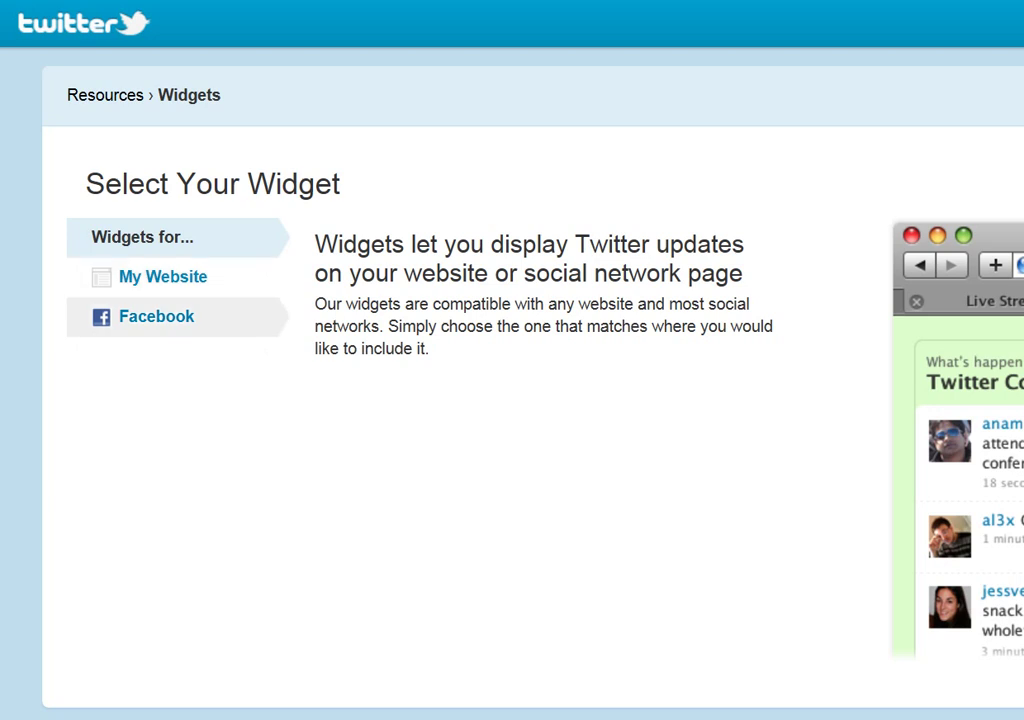
mouse_move(162, 276)
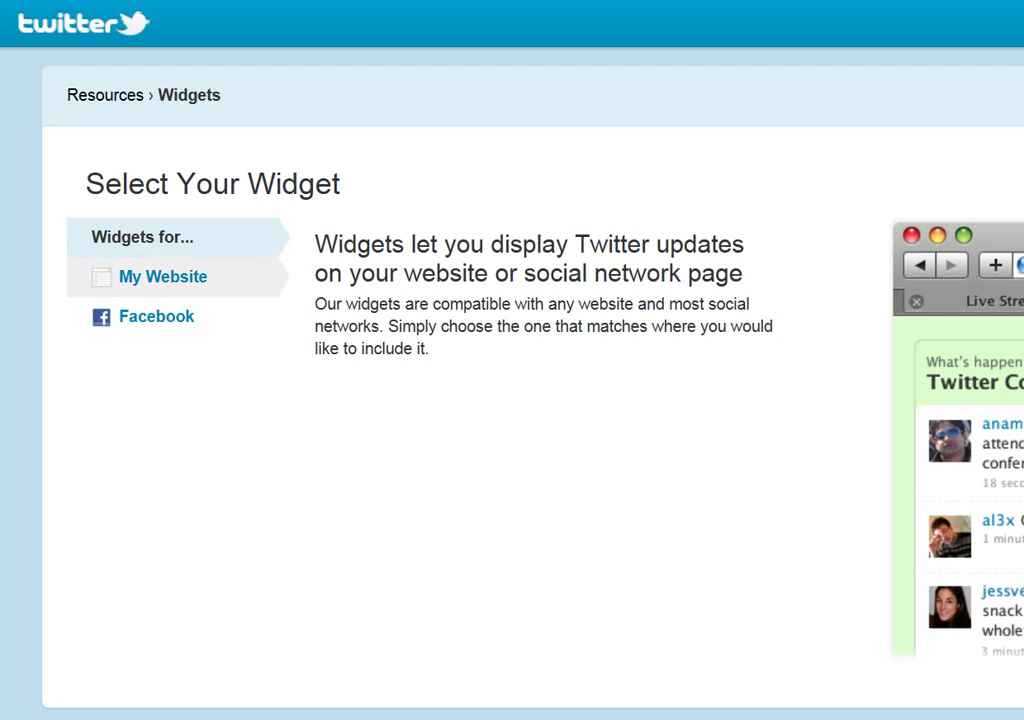
left_click(162, 276)
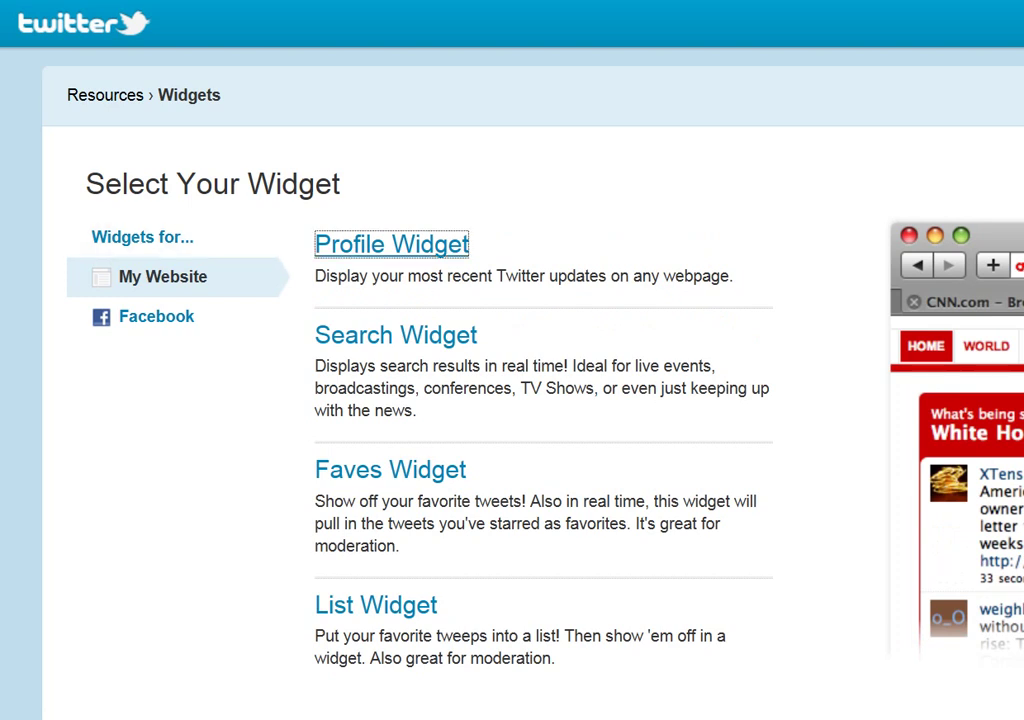
Choose the Profile Widget and review its dtwebmedia username and live tweet preview
left_click(392, 244)
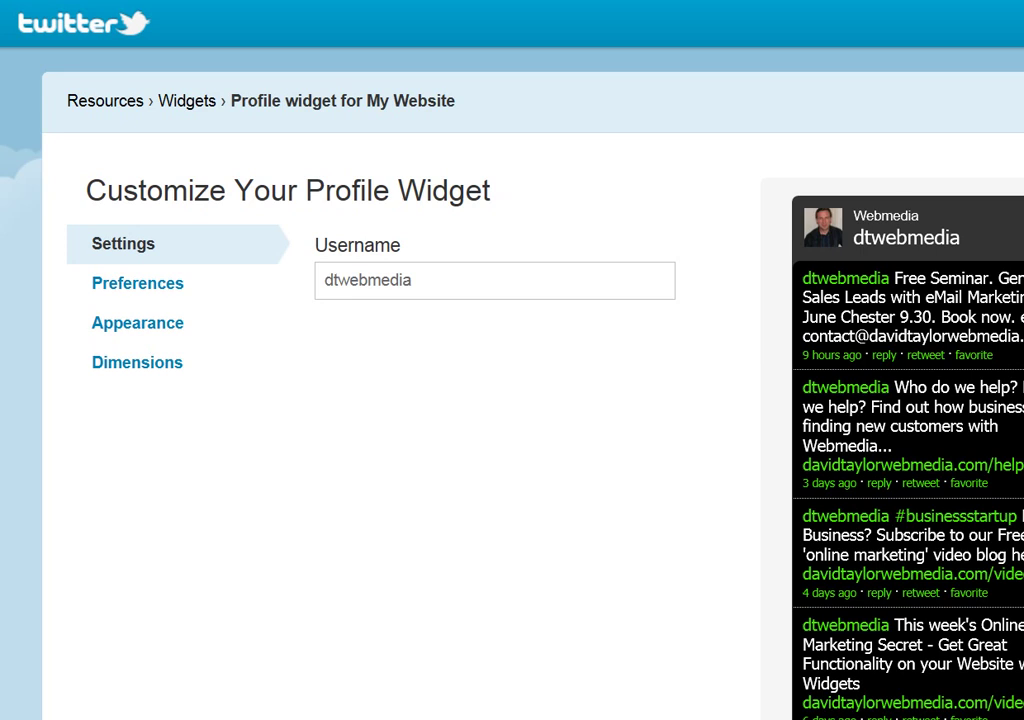
scroll("right", 3)
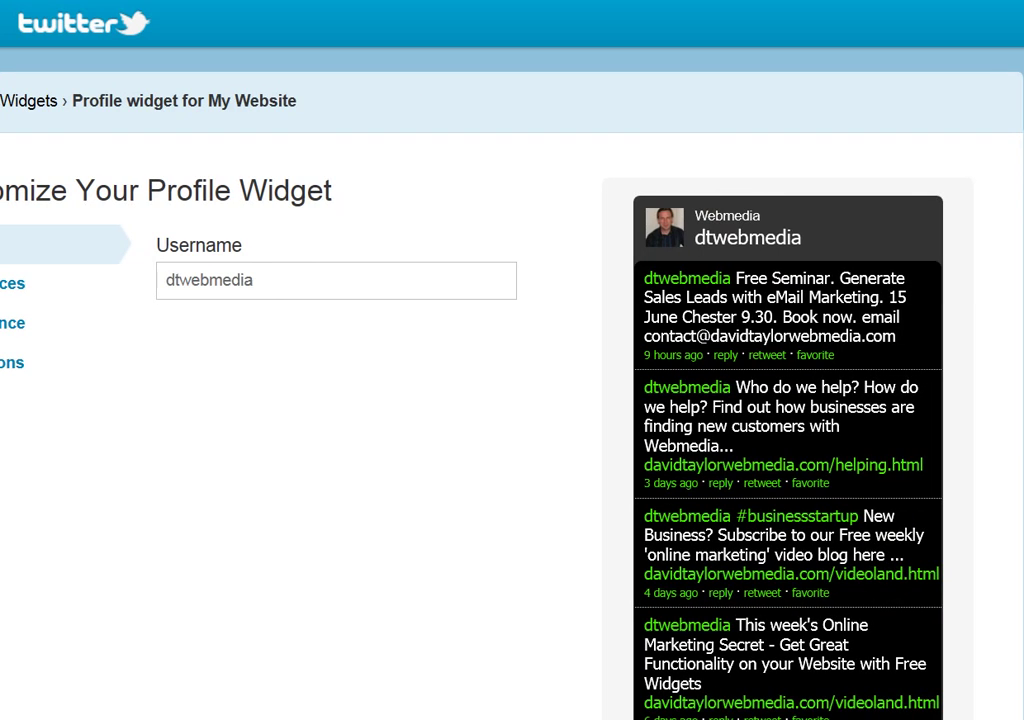
scroll("down", 3)
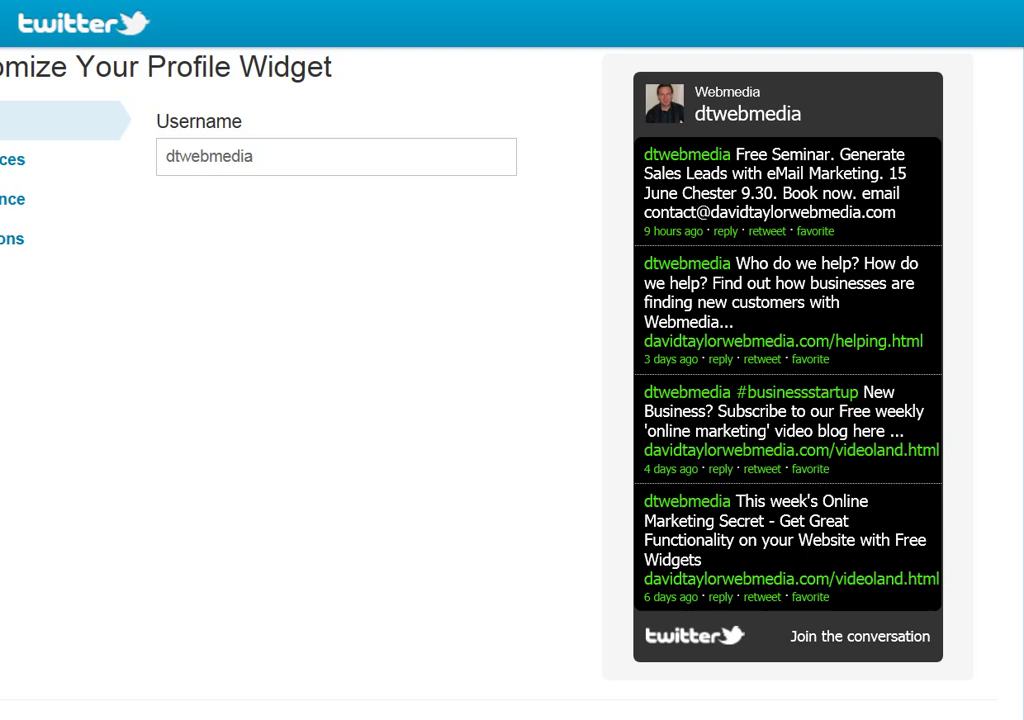
scroll("down", 3)
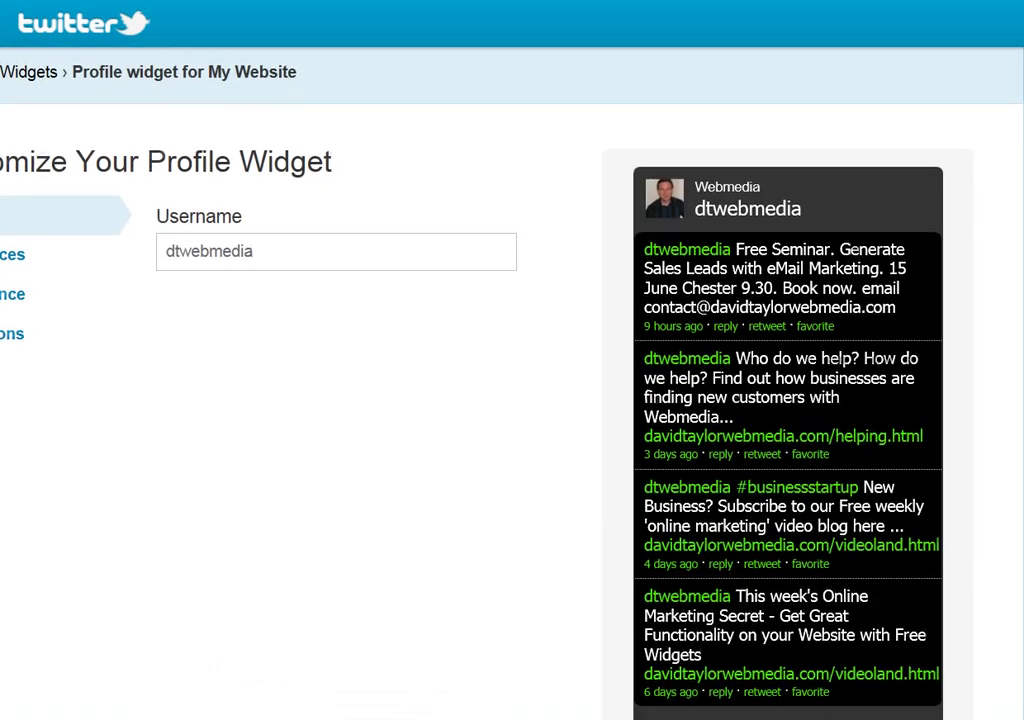
scroll("down", 3)
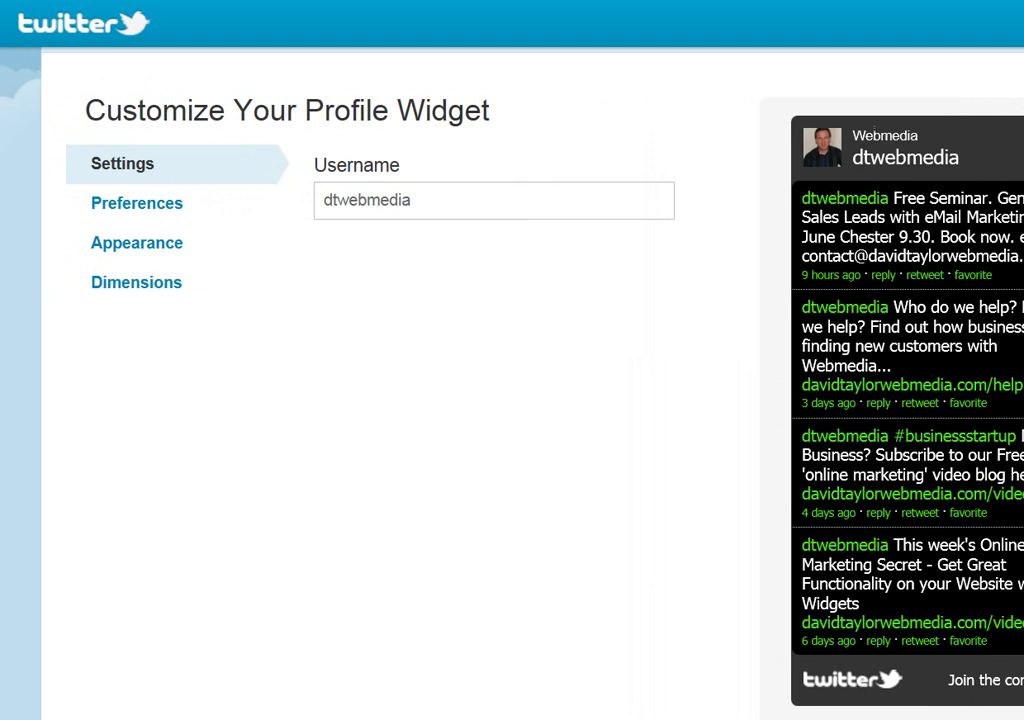
mouse_move(136, 204)
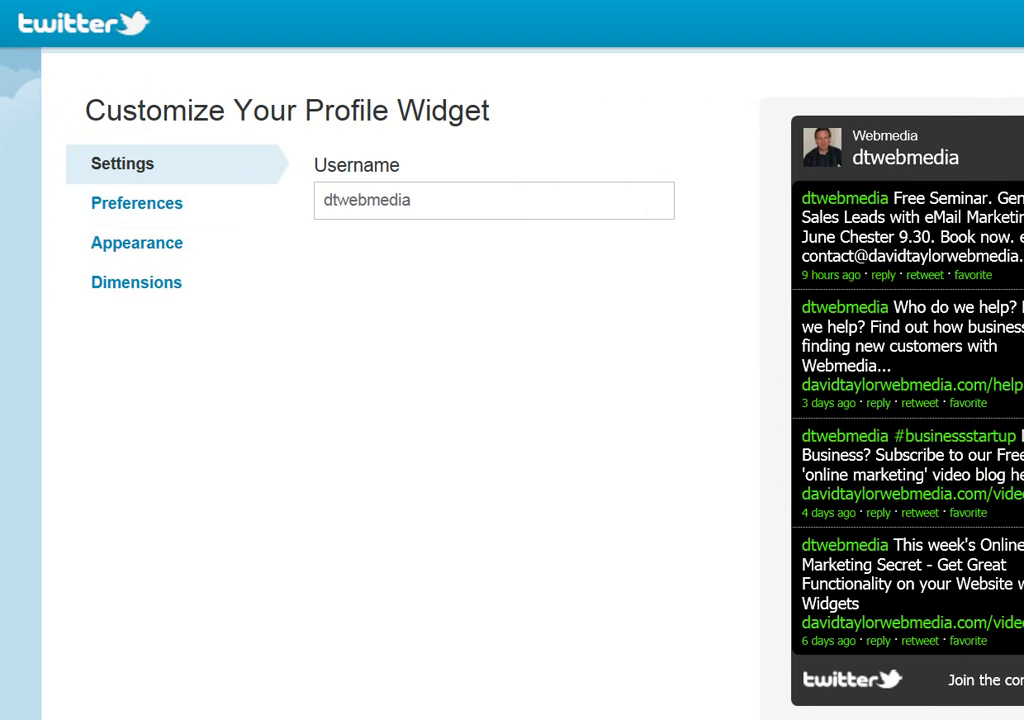
mouse_move(136, 242)
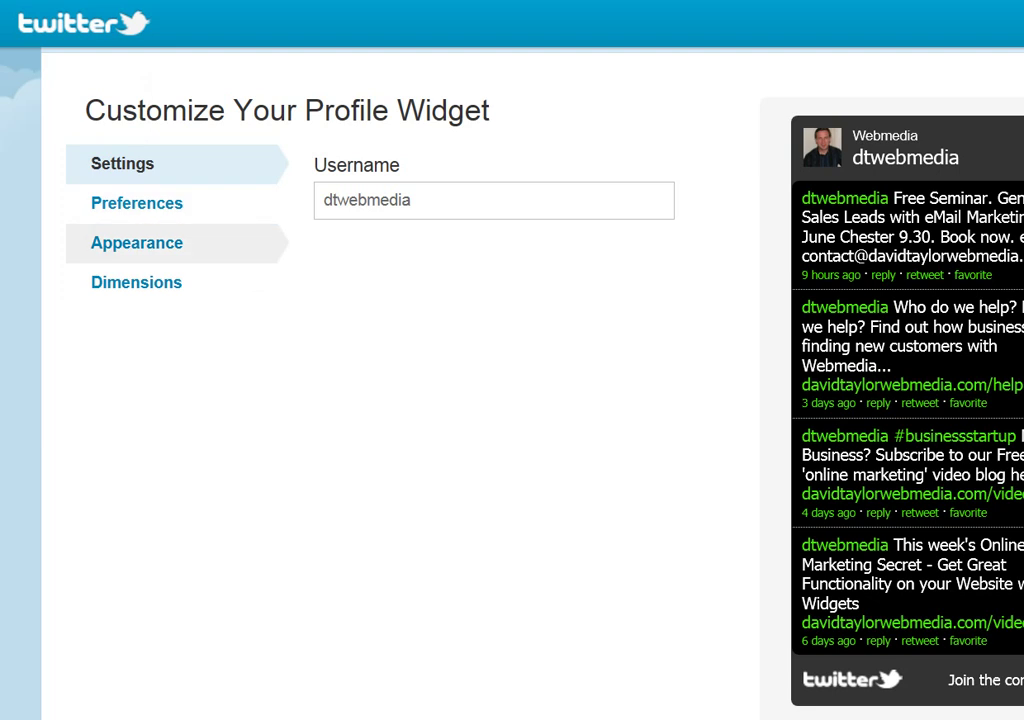
Review Appearance colours, the 250×300 Dimensions, then the Preferences for polling, scrollbar and tweet count
left_click(136, 244)
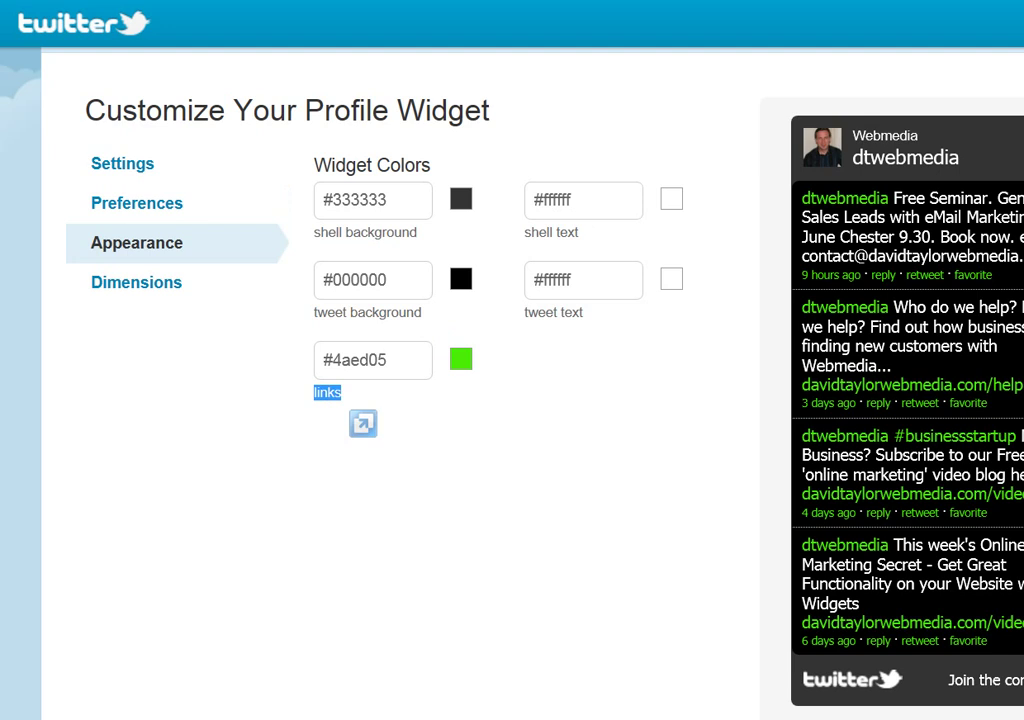
left_click(136, 282)
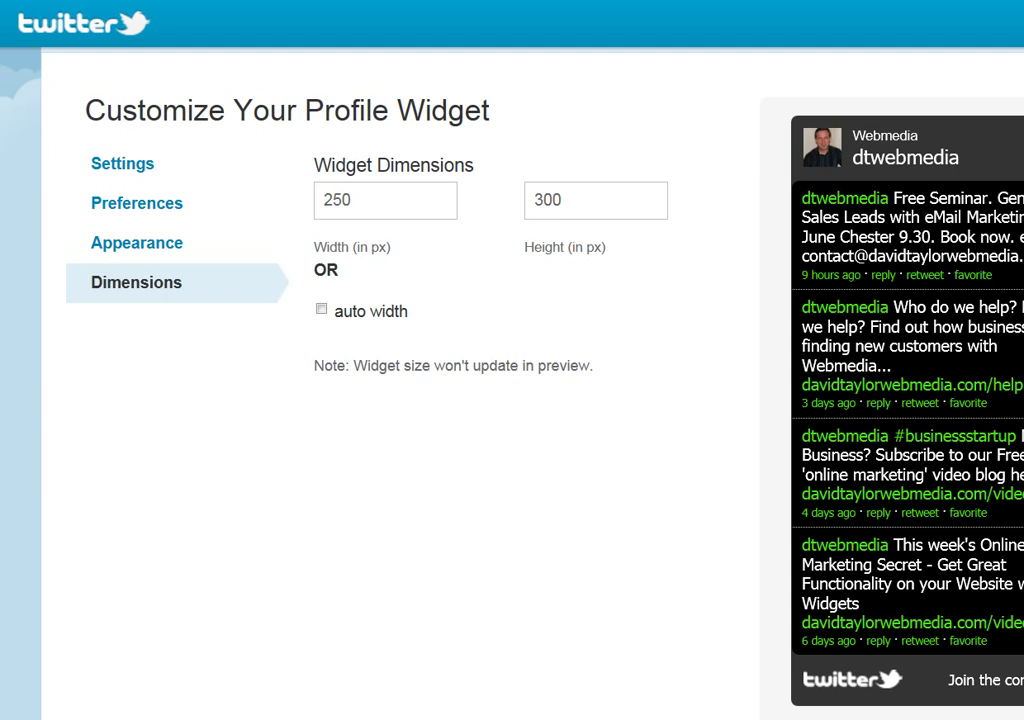
left_click(136, 204)
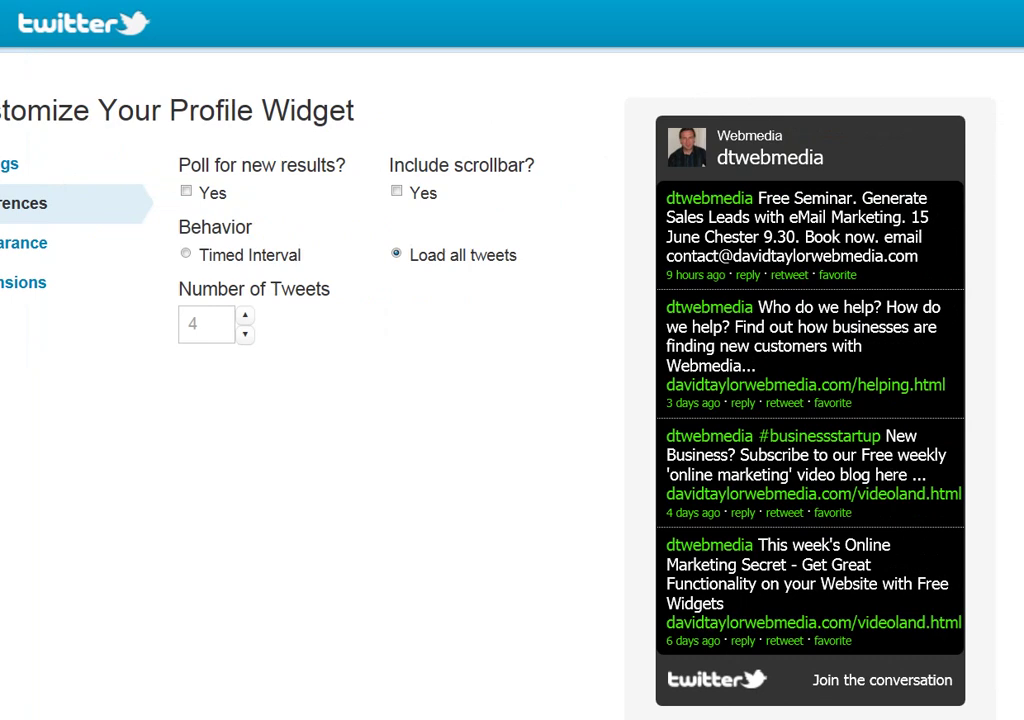
Generate the highlighted embed code with 'Finish & Grab Code'
scroll("down", 3)
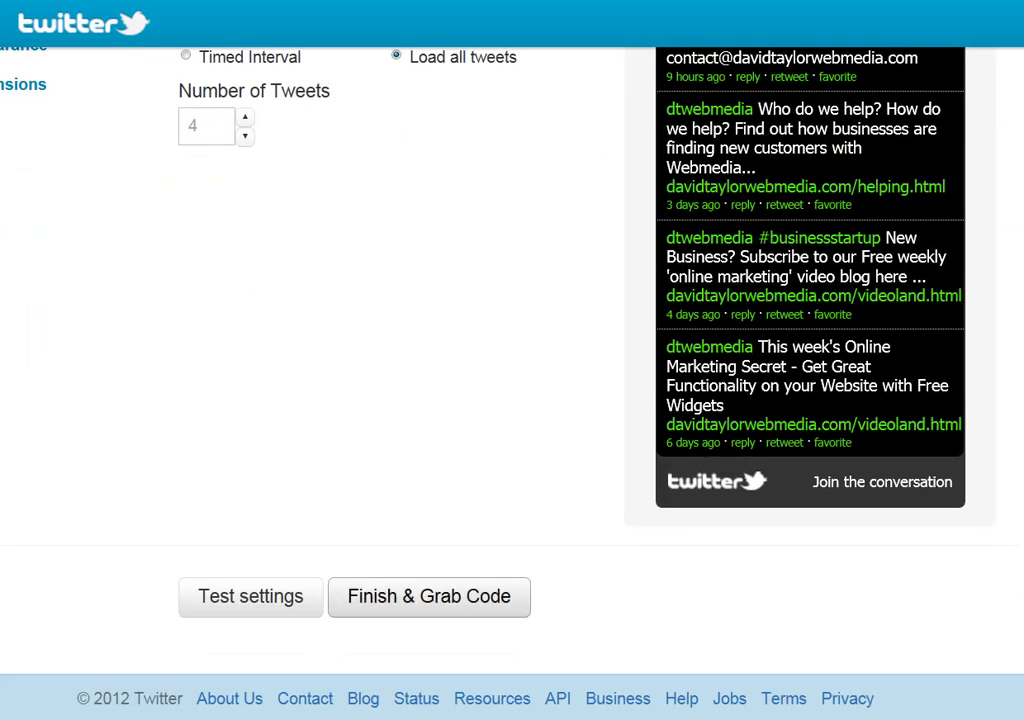
left_click(428, 596)
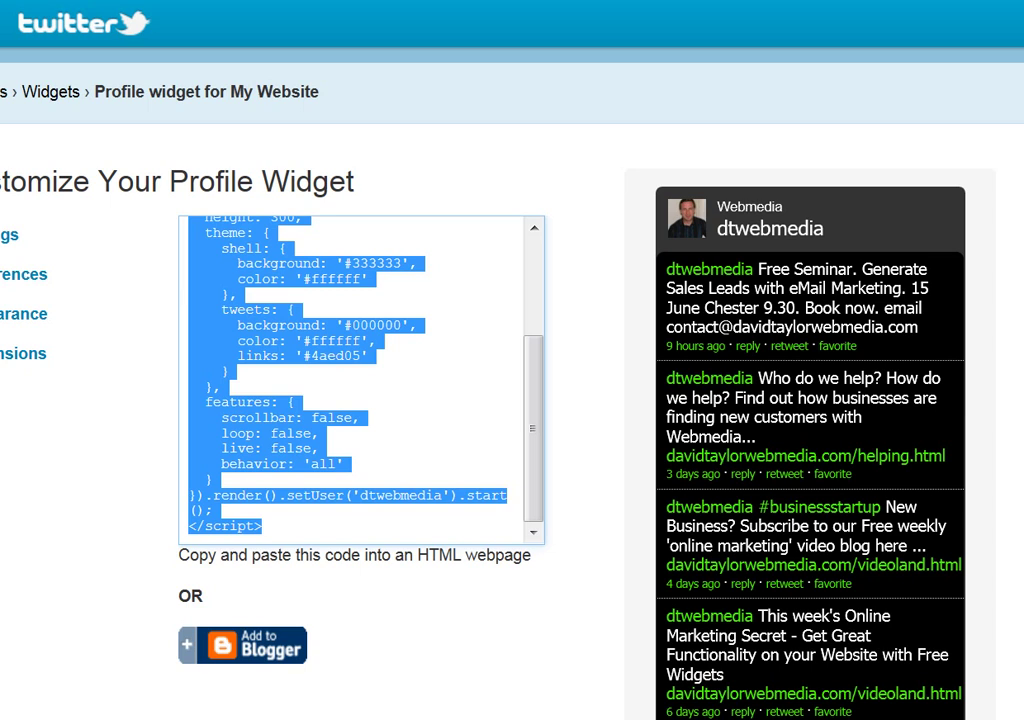
scroll("down", 3)
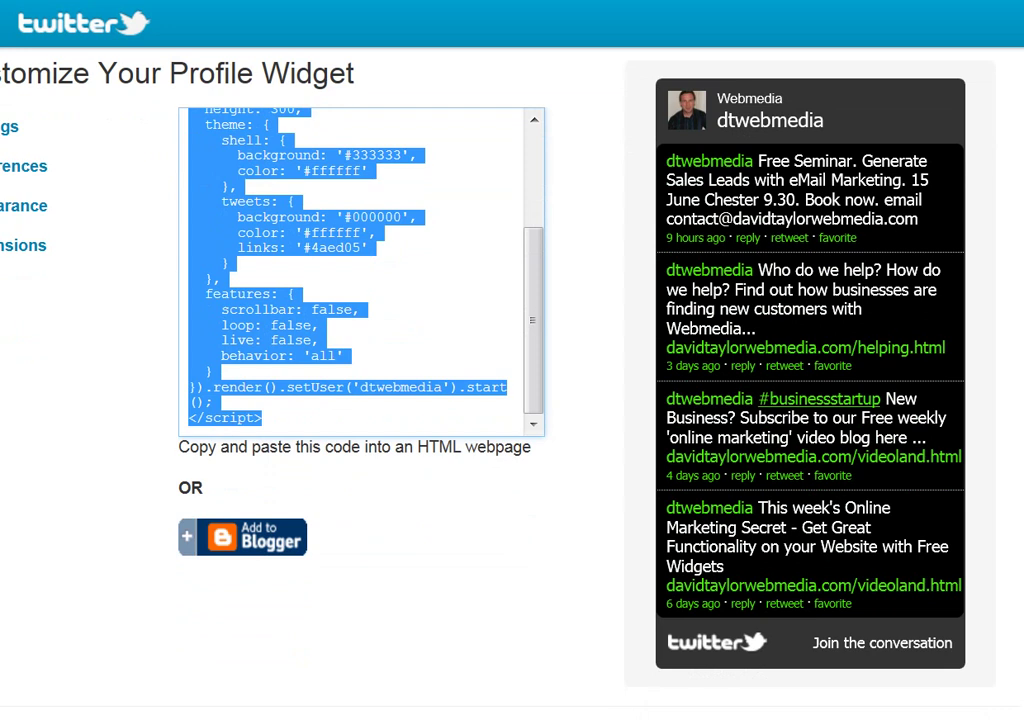